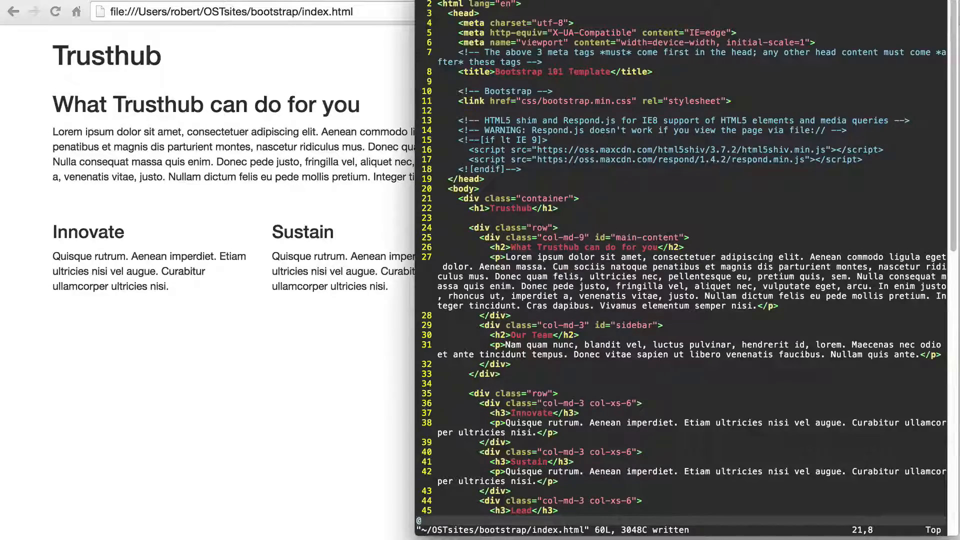
Add an empty <div class="container"> closed by </div><!-- /.container --> at the top of the body.
key("V")
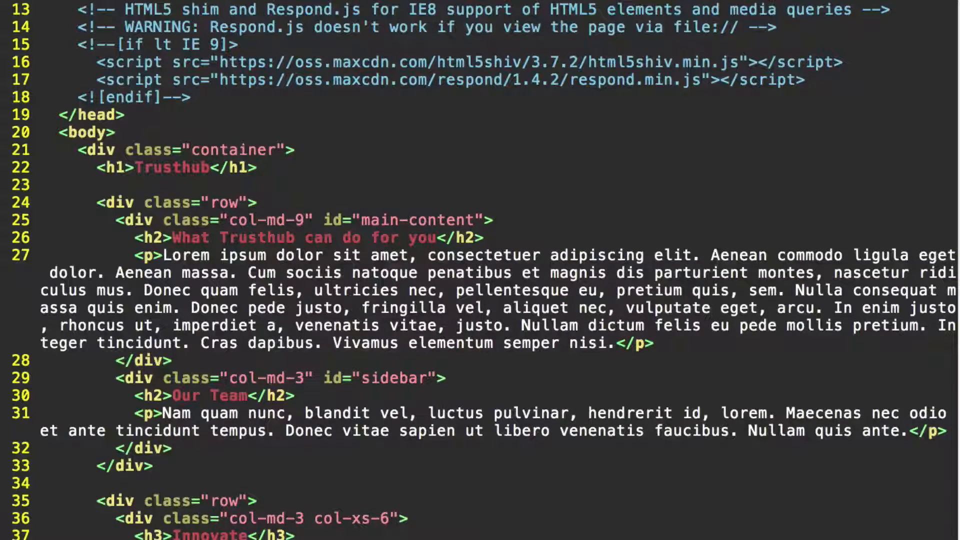
type("M")
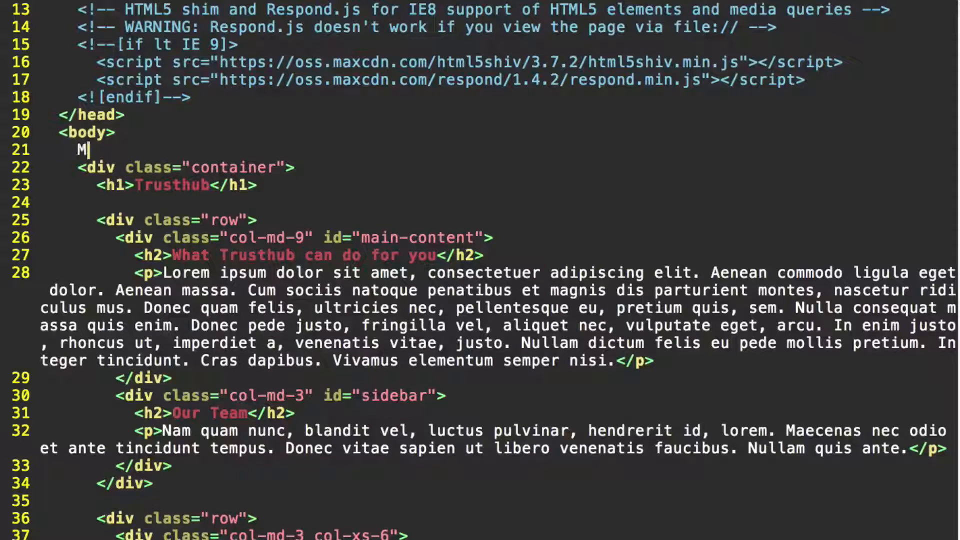
type("<div class=\"container\">")
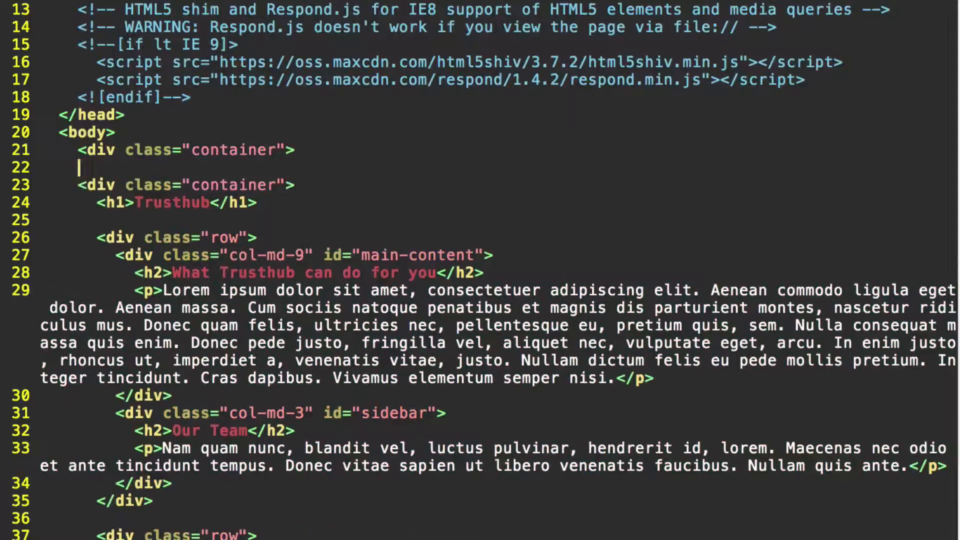
key("Enter")
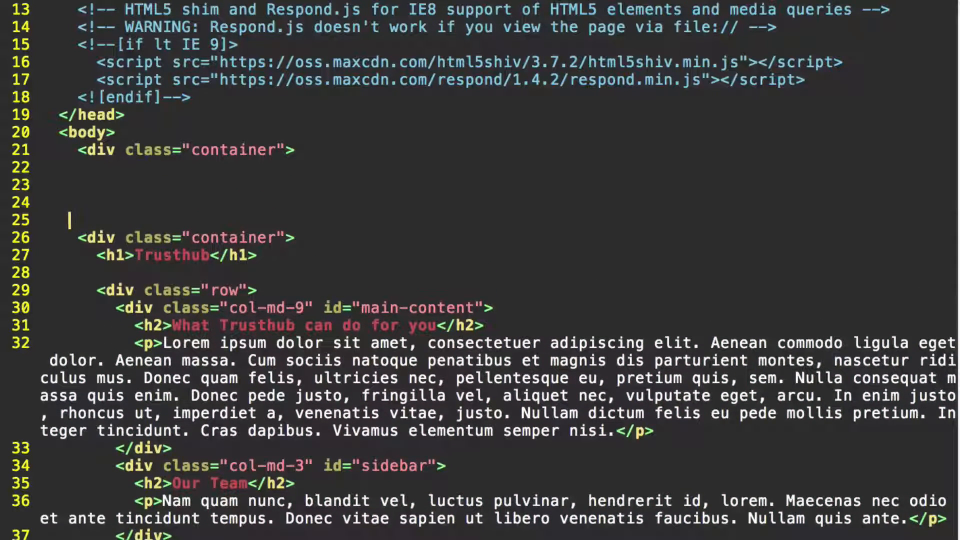
key("Backspace")
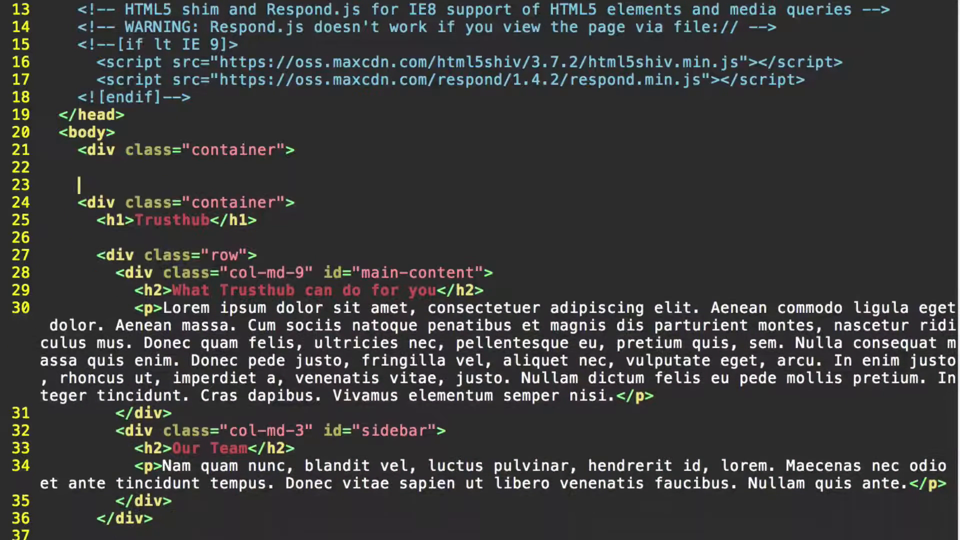
type("</div><")
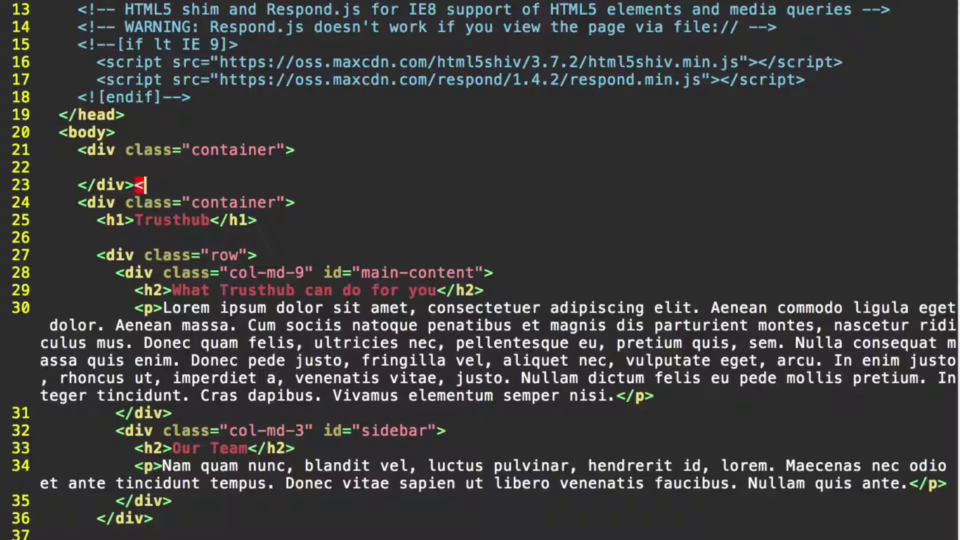
type("!-- ./")
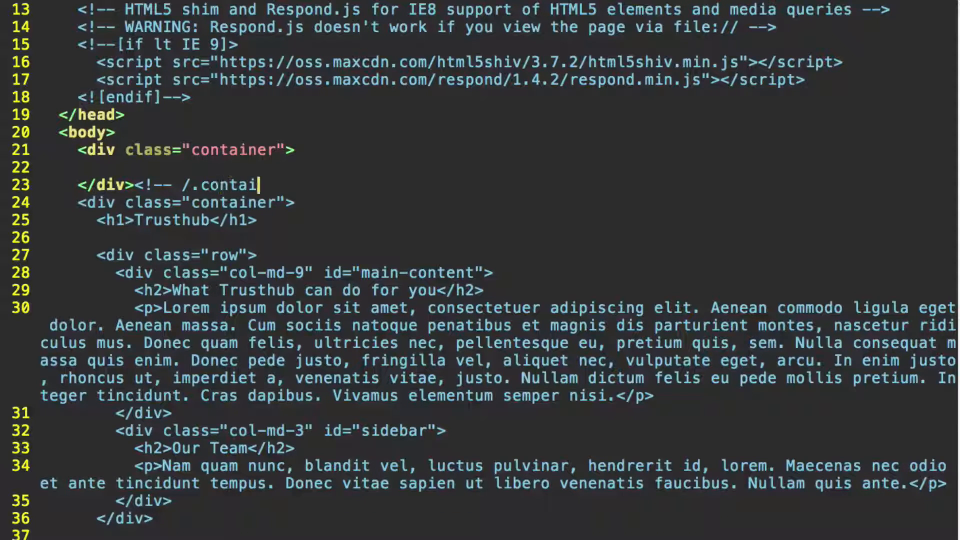
type("ner -->")
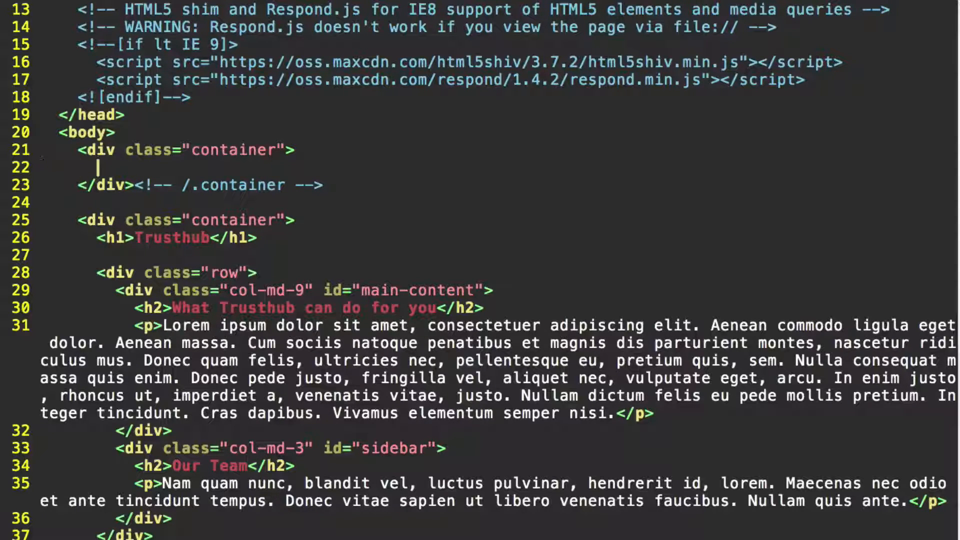
Write an empty <nav class="navbar navbar-default"> element with its closing </nav> inside the container.
type("<")
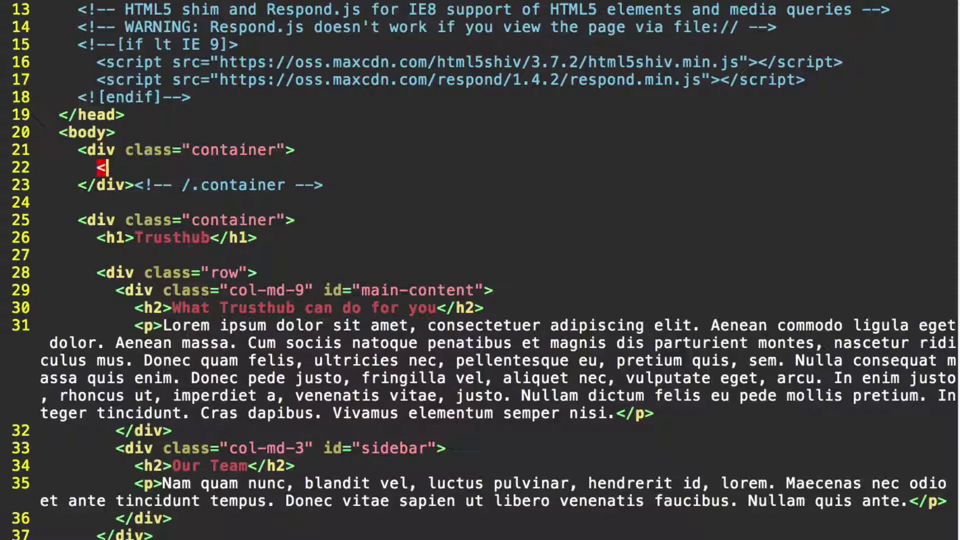
type("nav")
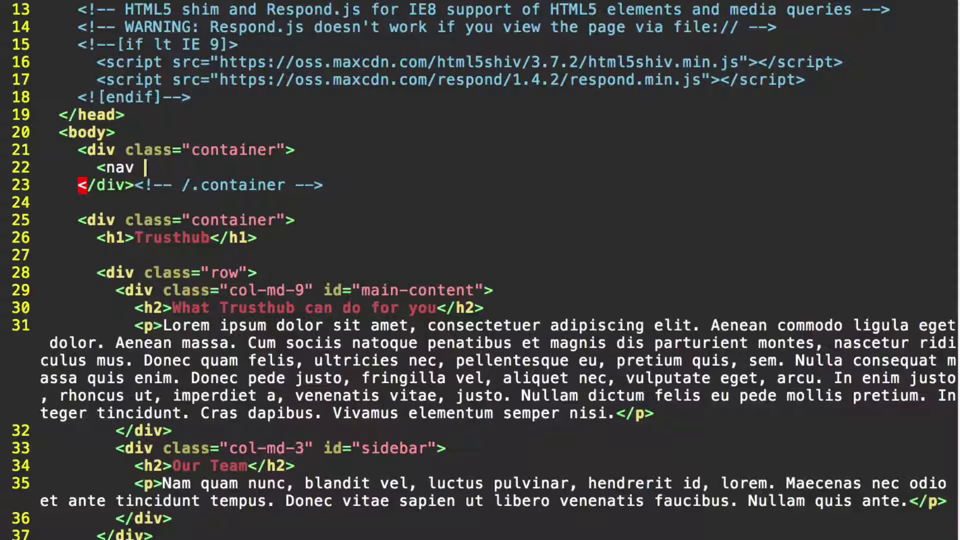
type("class=\"")
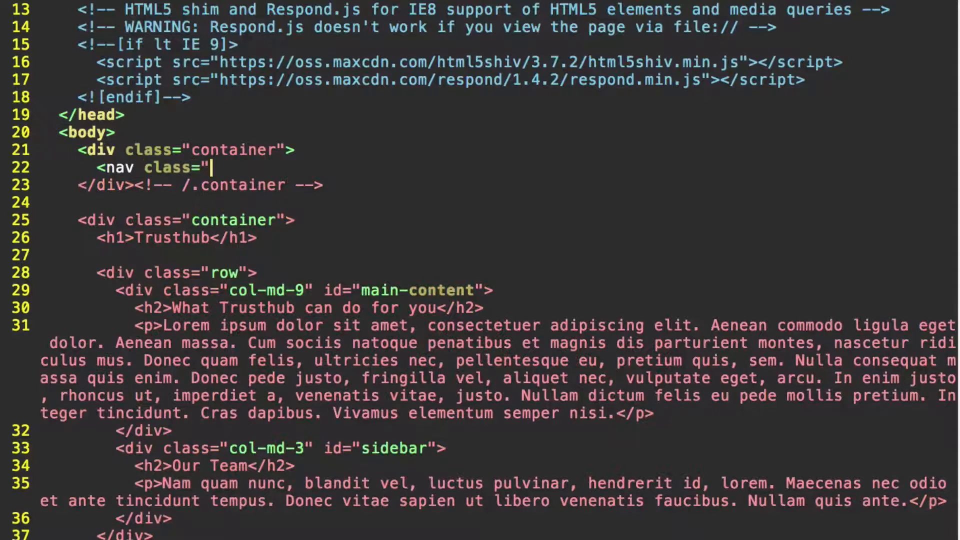
type("navbar navb")
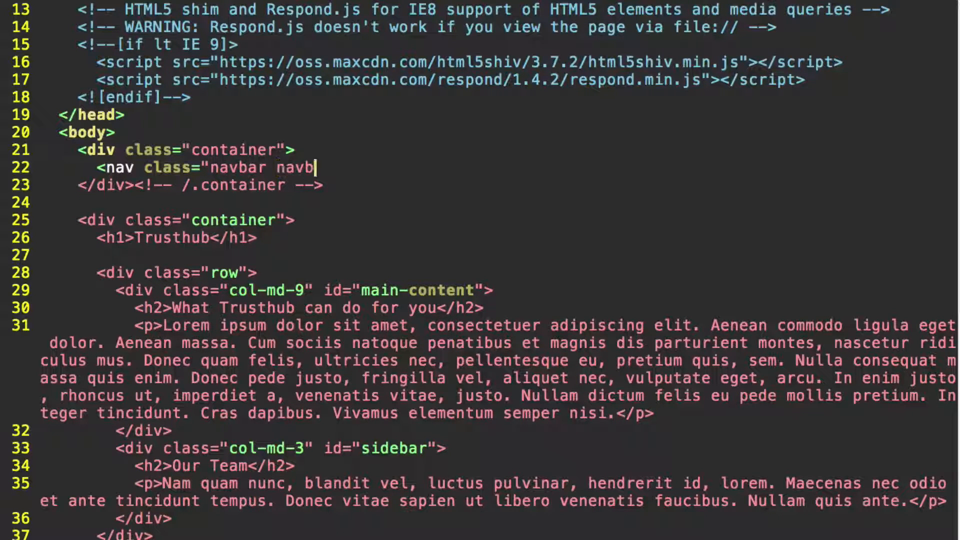
type("ar-default")
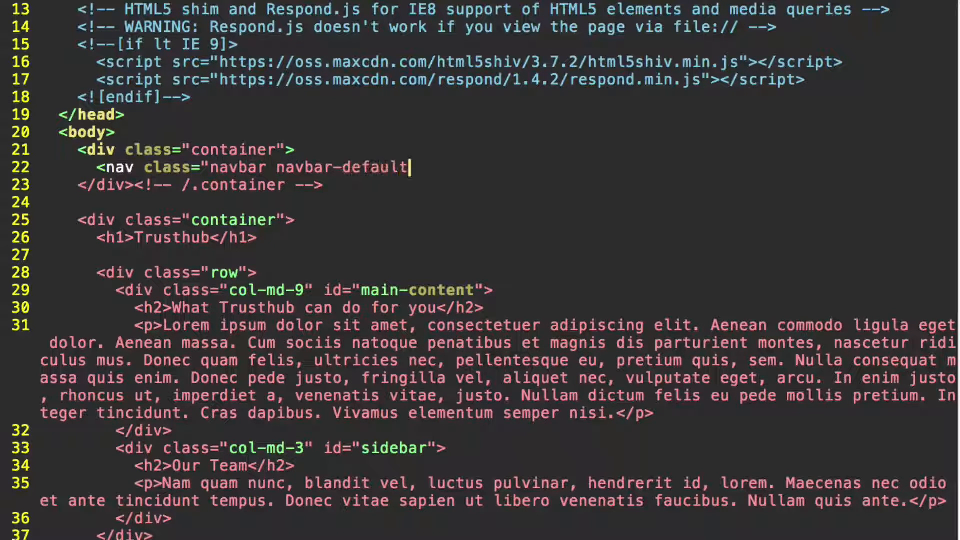
type("\"")
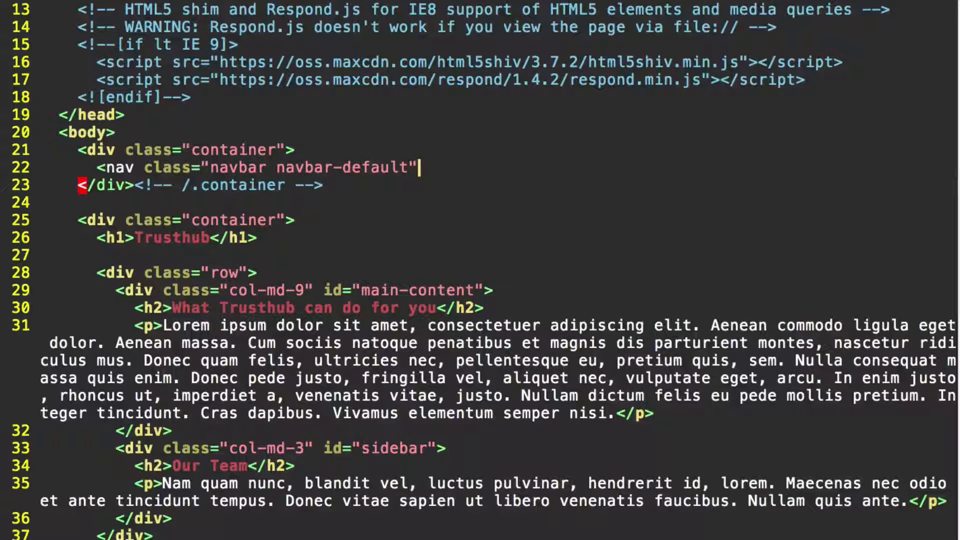
type(">")
type("<")
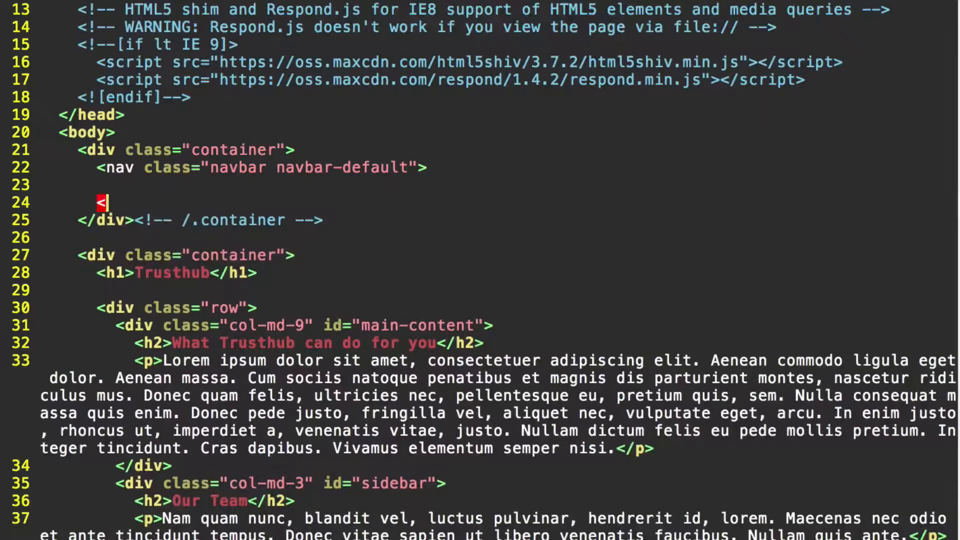
type("/nav")
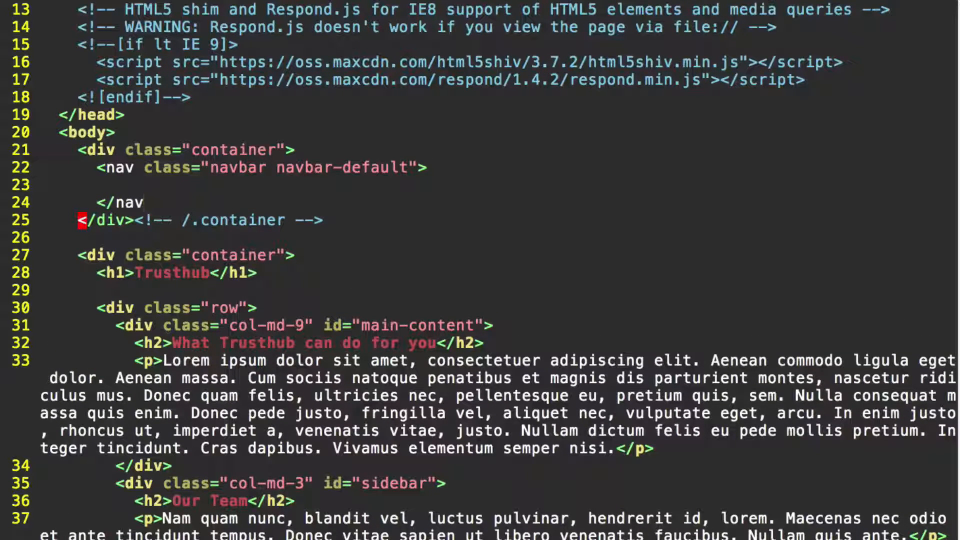
type(">")
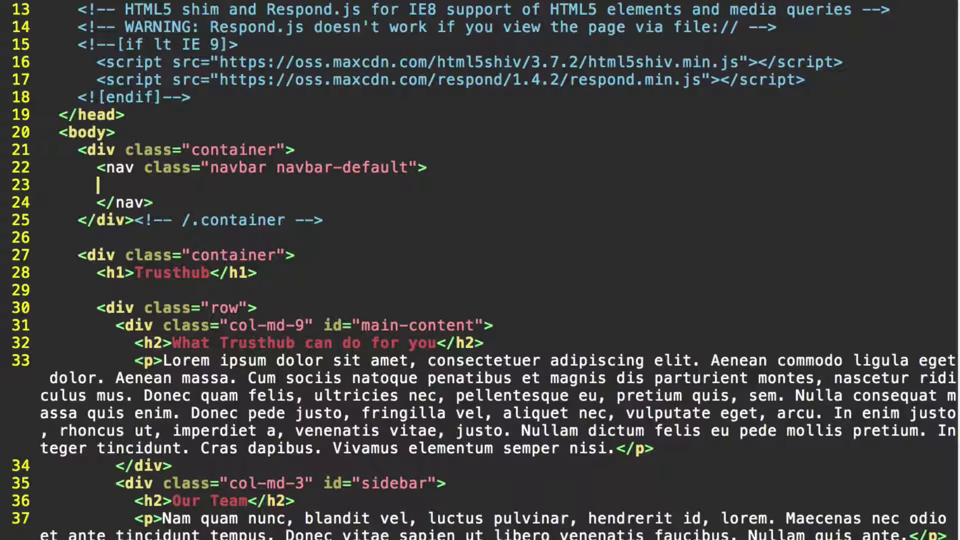
Nest a container div holding an empty navbar-header div inside the nav.
type("<d")
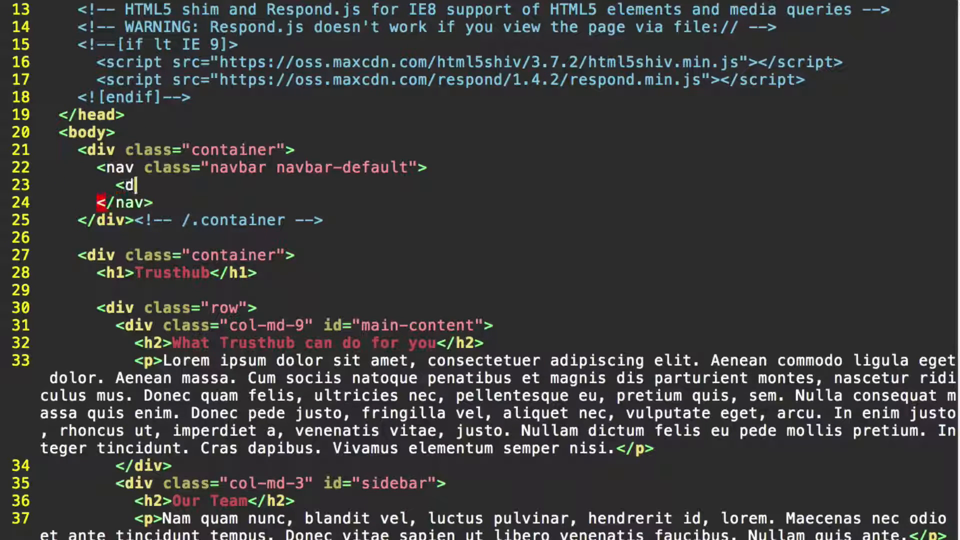
type("iv class")
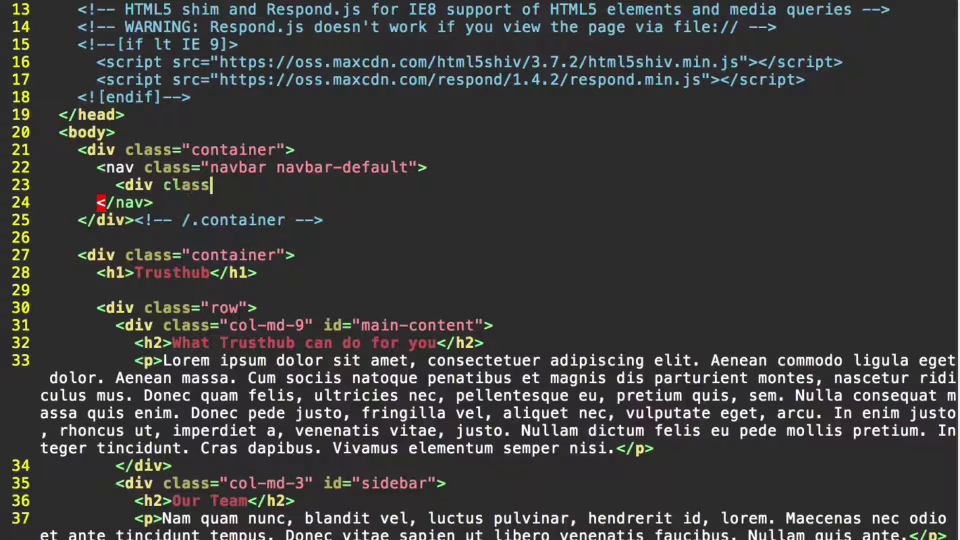
type("=\"container\">")
type("<")
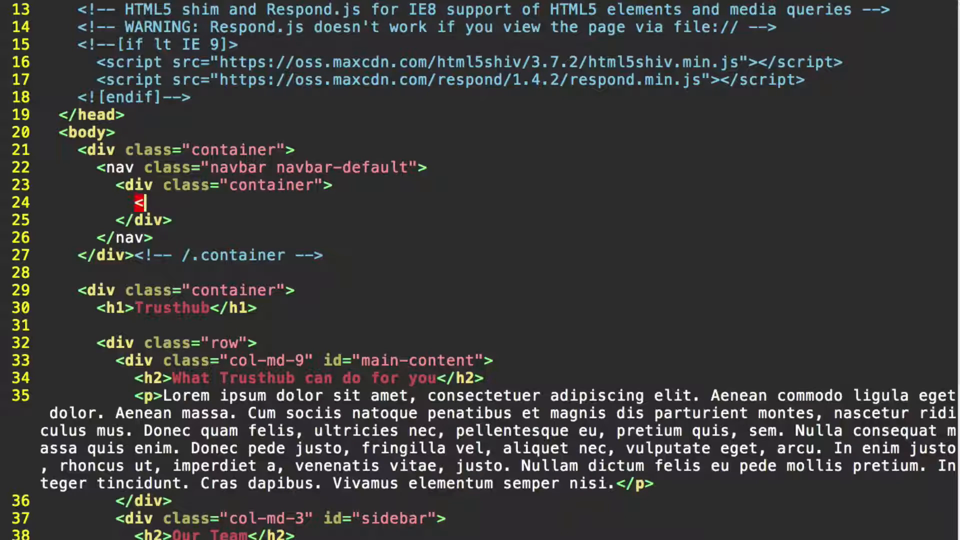
type("div")
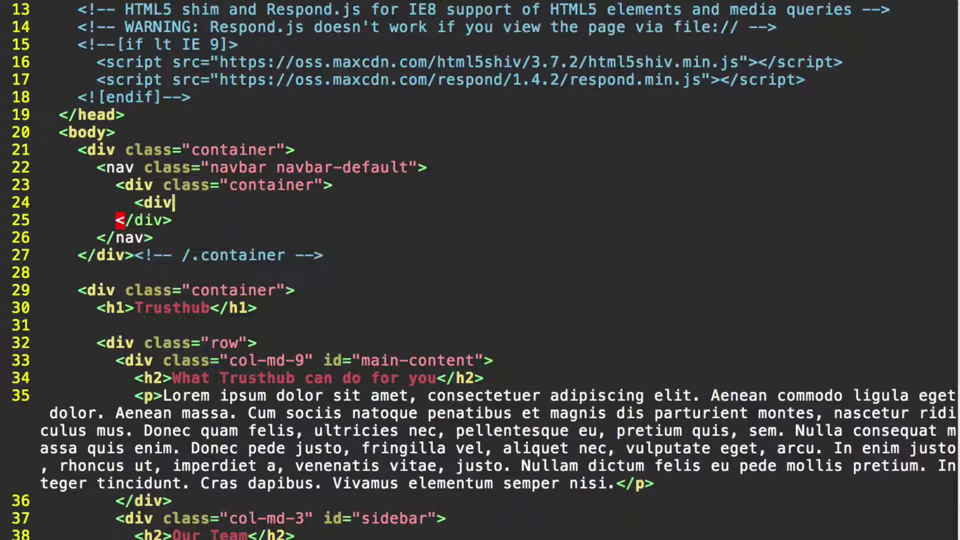
type("class=\"")
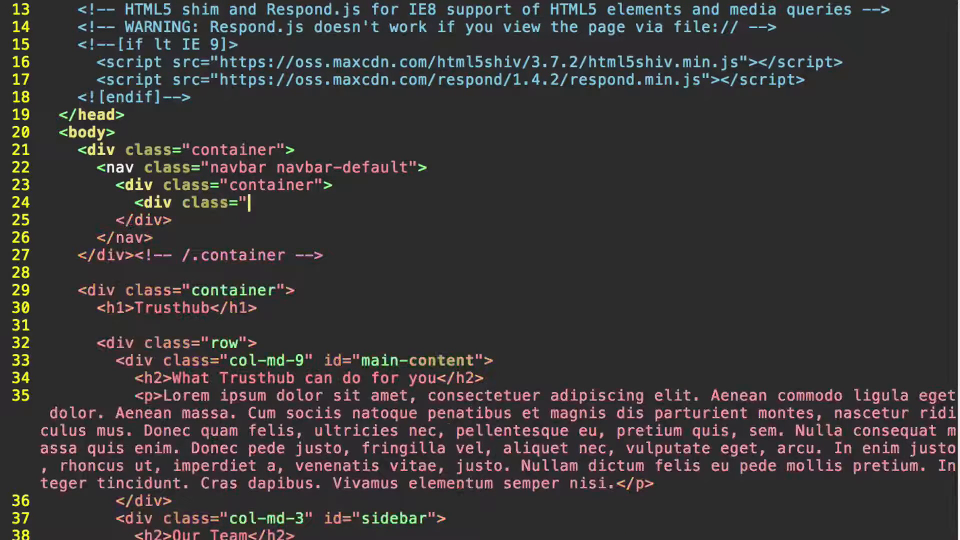
type("navbar-header\">")
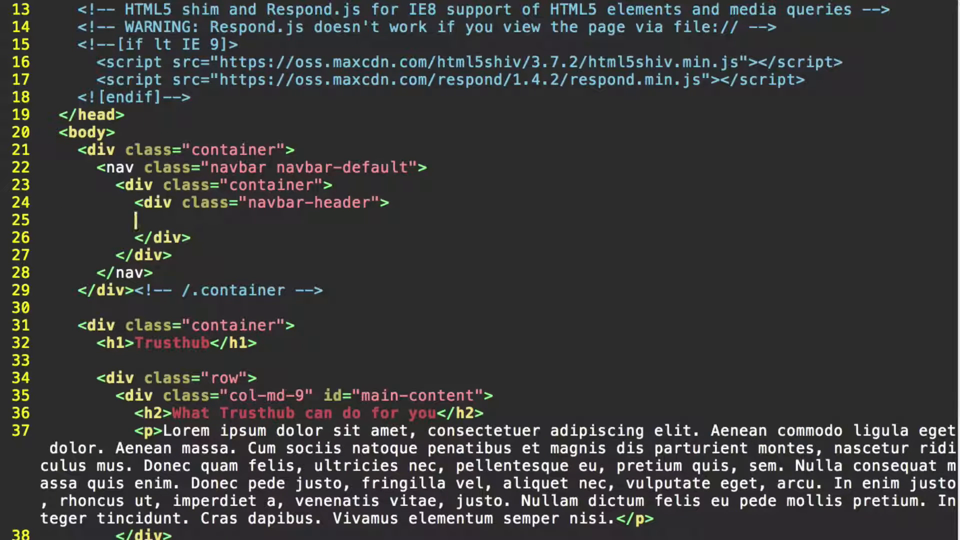
Write the brand link <a class="navbar-brand">Trusthub</a> inside the navbar header.
type("<")
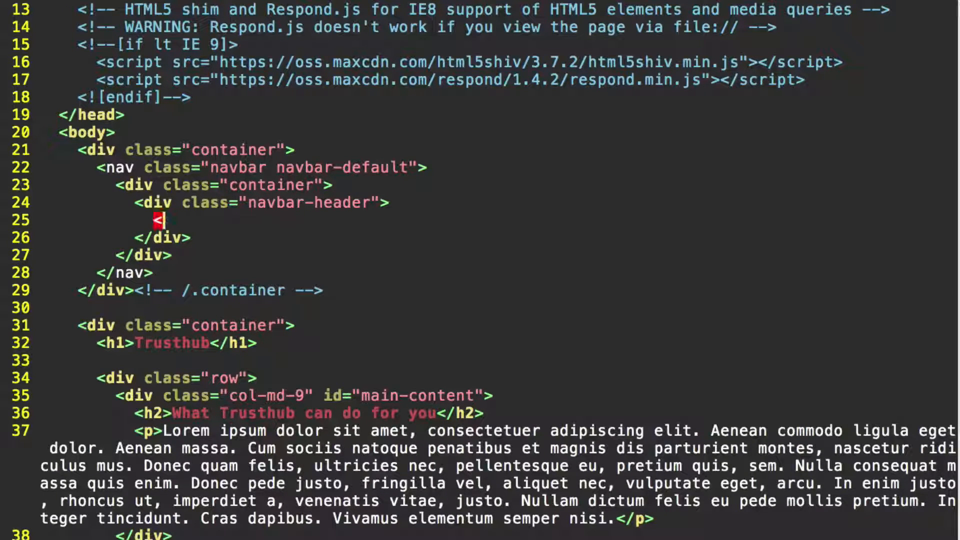
type("a class")
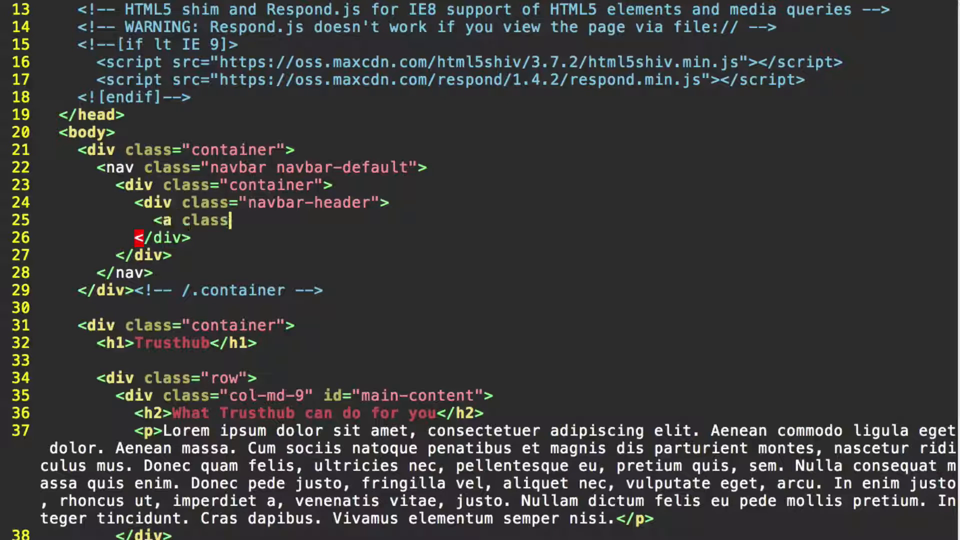
type("=\"")
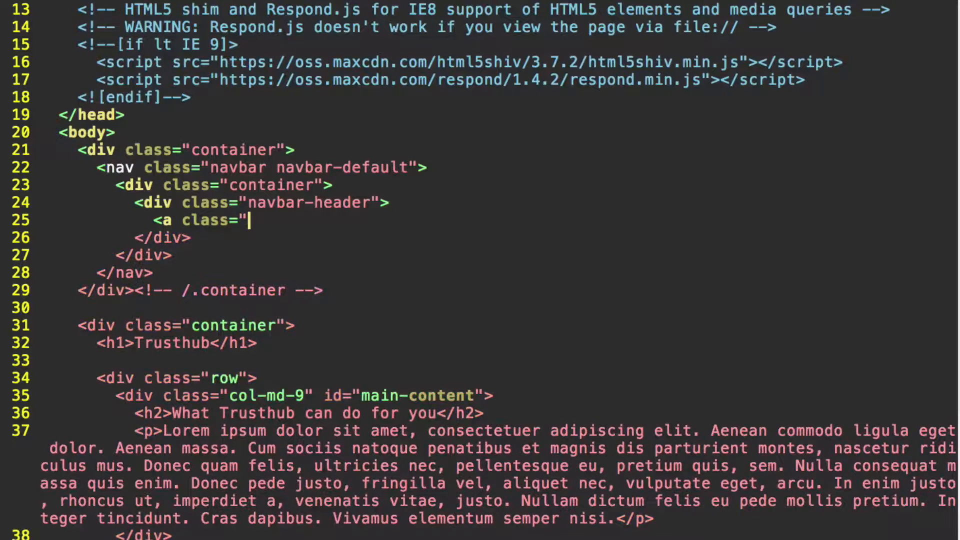
type("navbar-br")
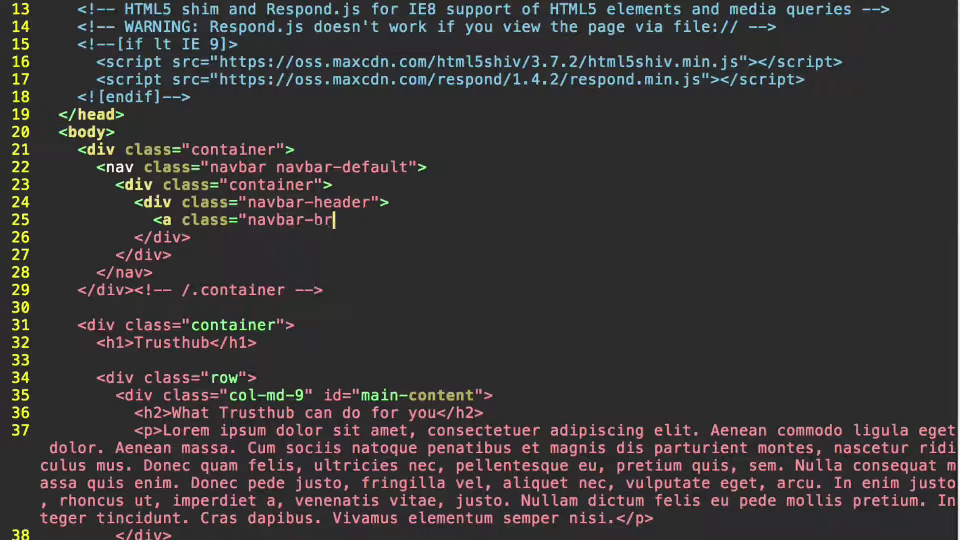
type("and\">")
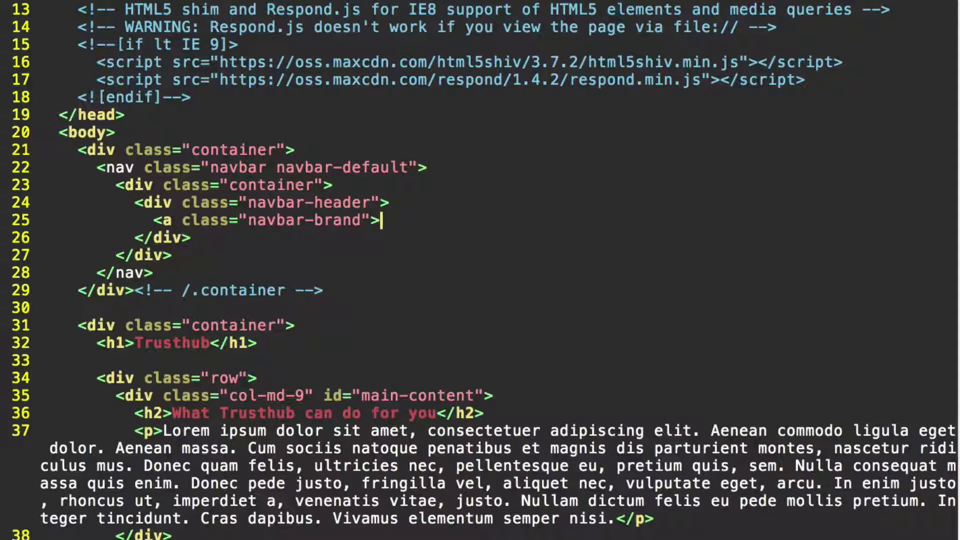
type("Tr")
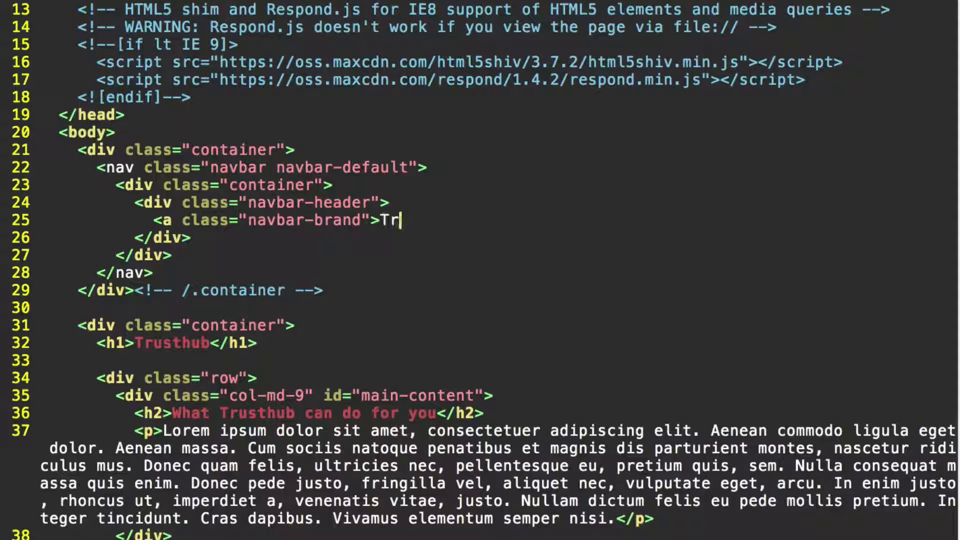
type("u")
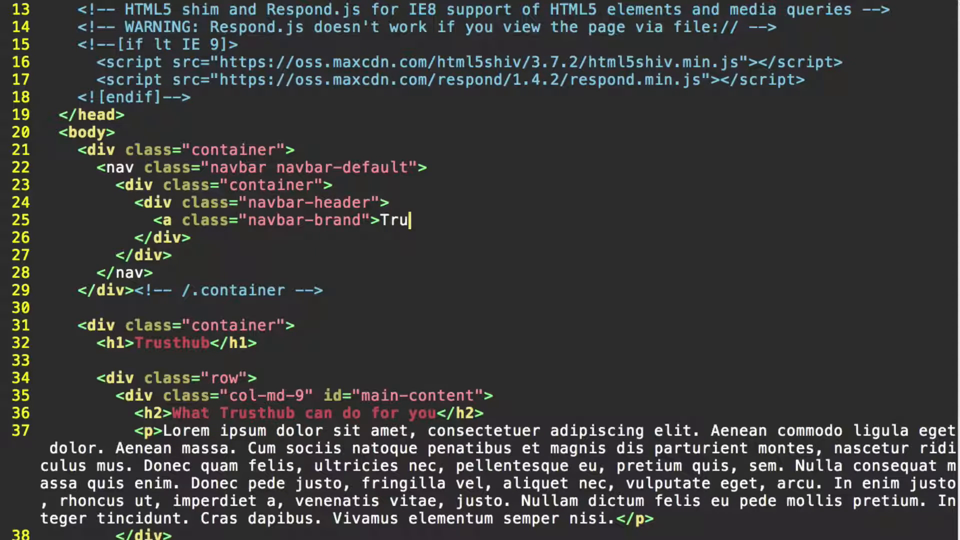
type("t")
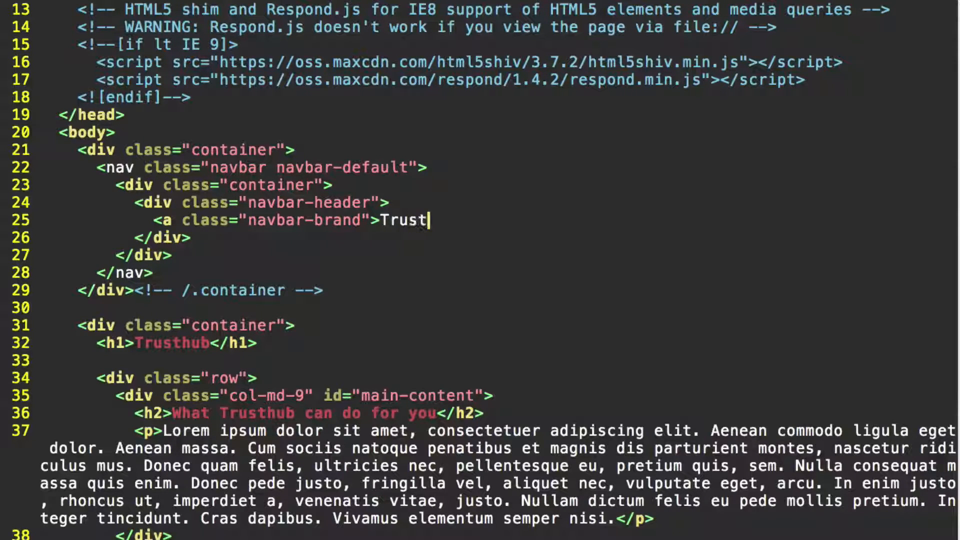
type("hub</")
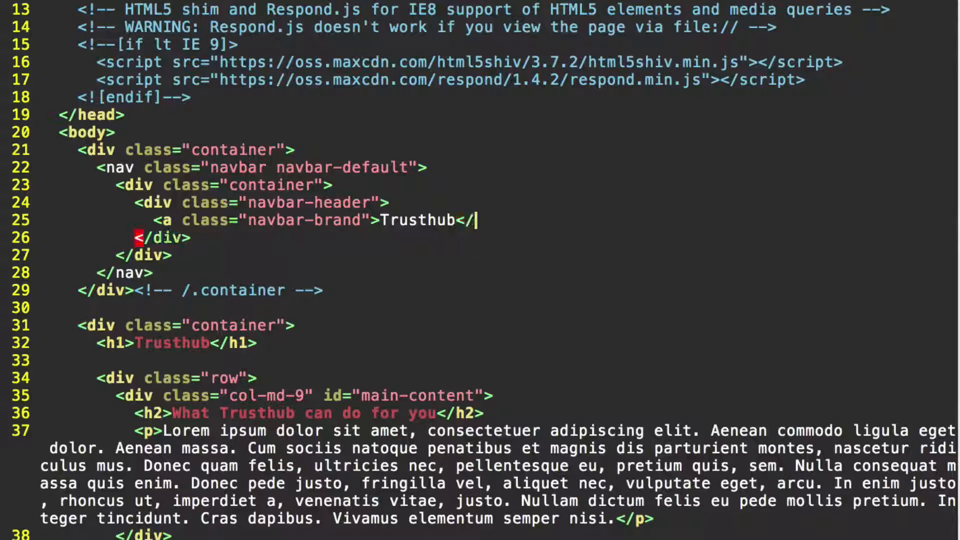
type("a>")
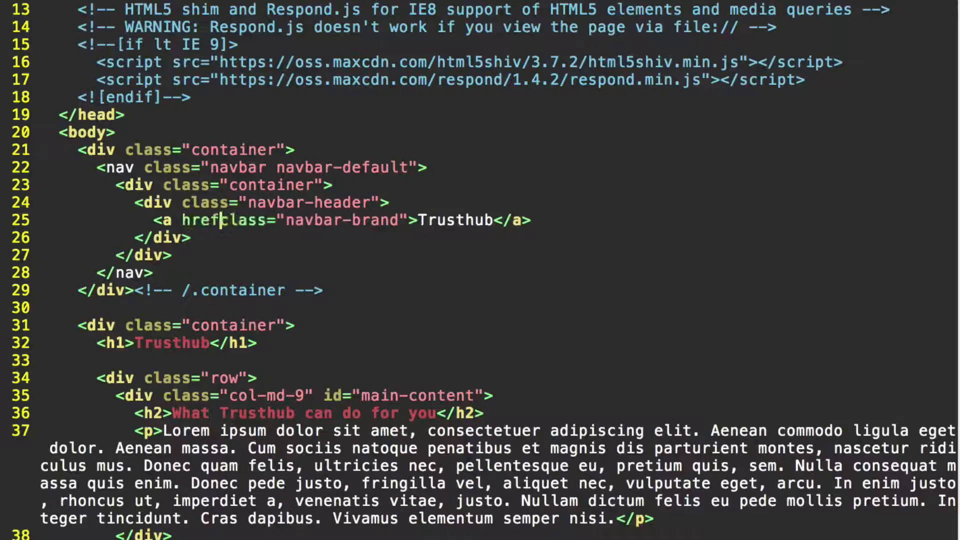
Give the brand link an href="#" attribute.
type("\"#\"")
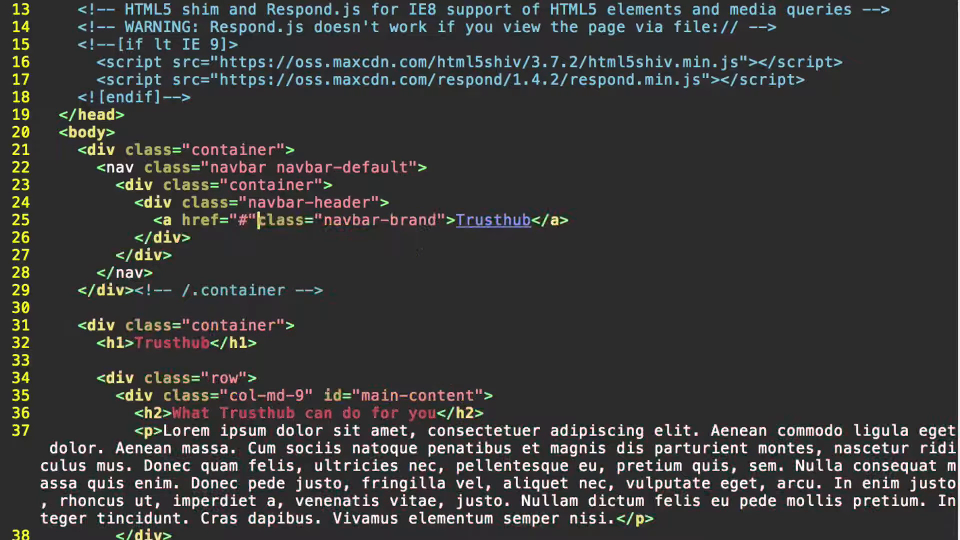
type("\" \"")
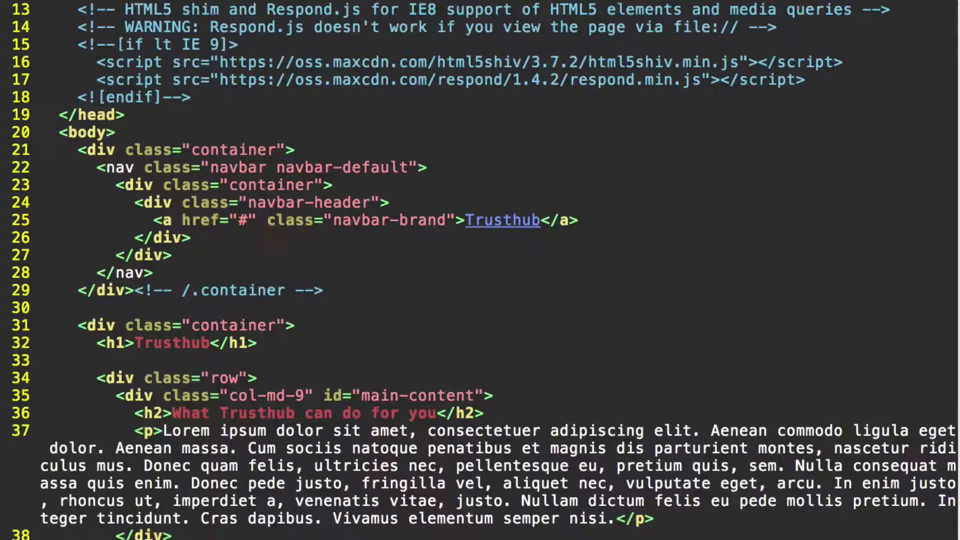
Delete the <h1>Trusthub</h1> heading line and open a blank line after the navbar header.
left_click(254, 220)
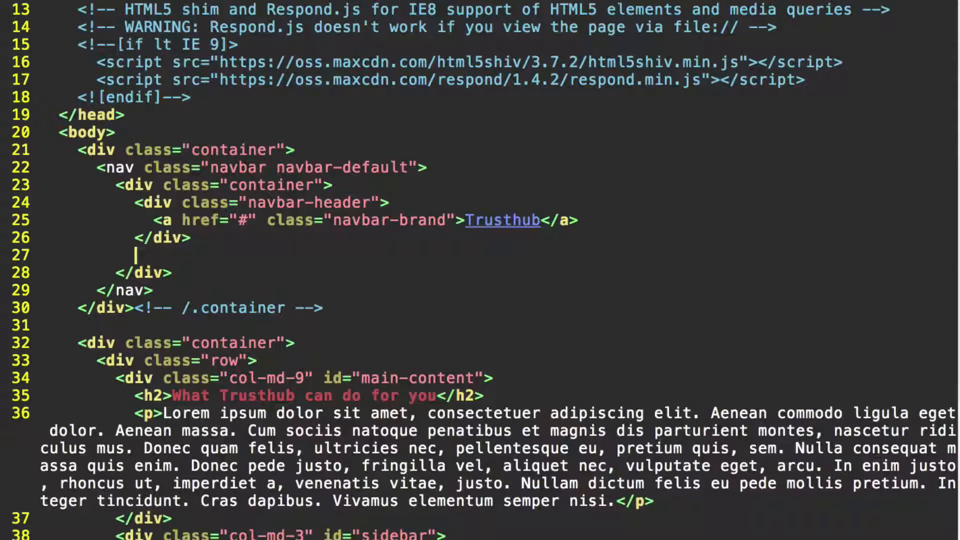
Add a div after the navbar header holding an empty <ul class="nav navbar-nav"> list.
type("<di")
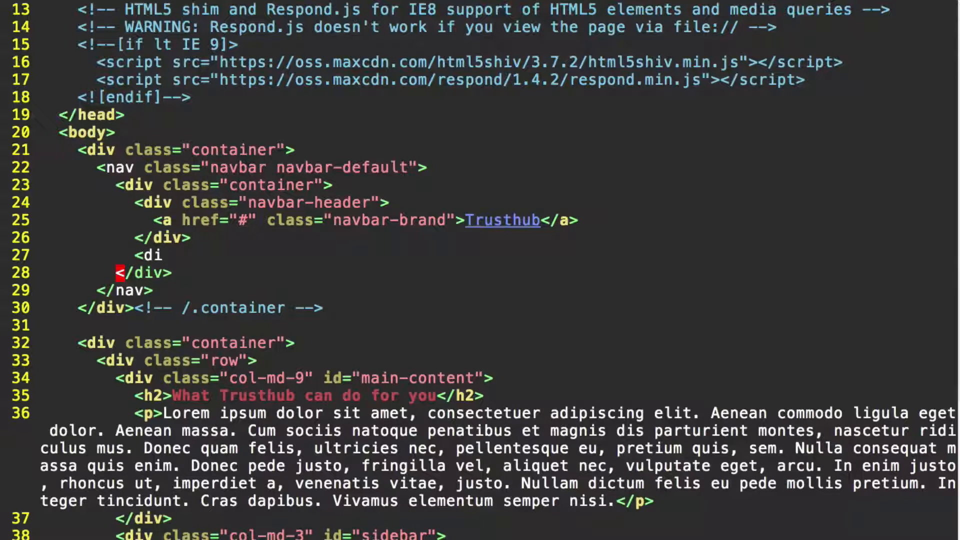
type("v")
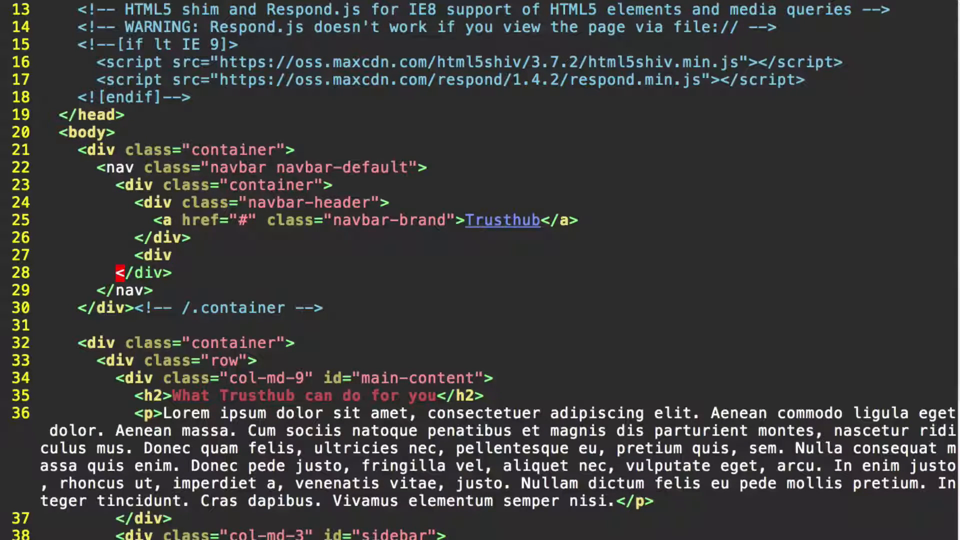
key("Enter")
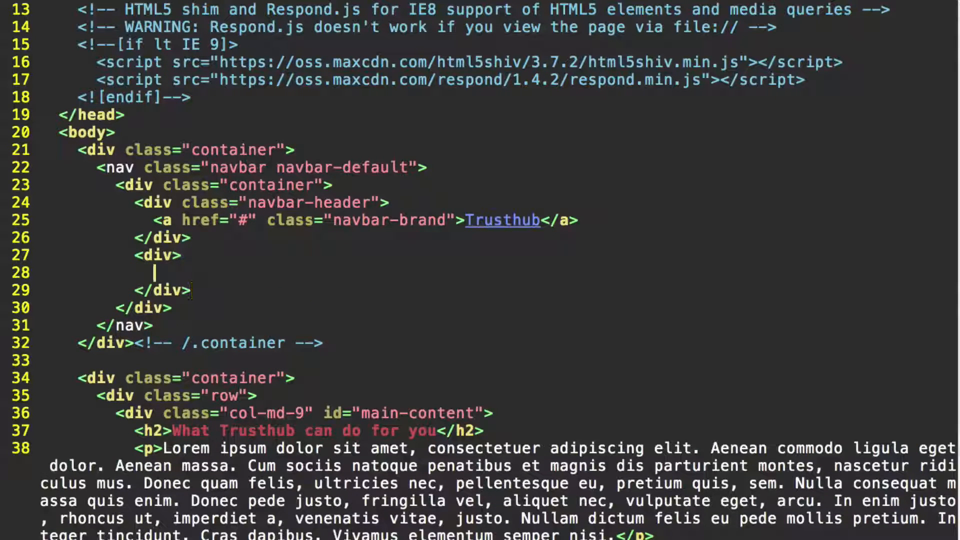
type("<")
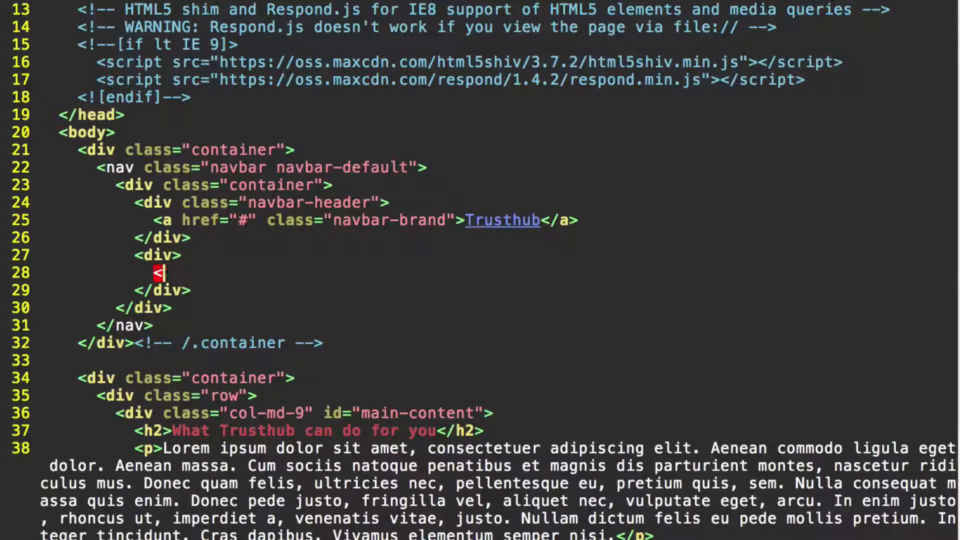
type("ul")
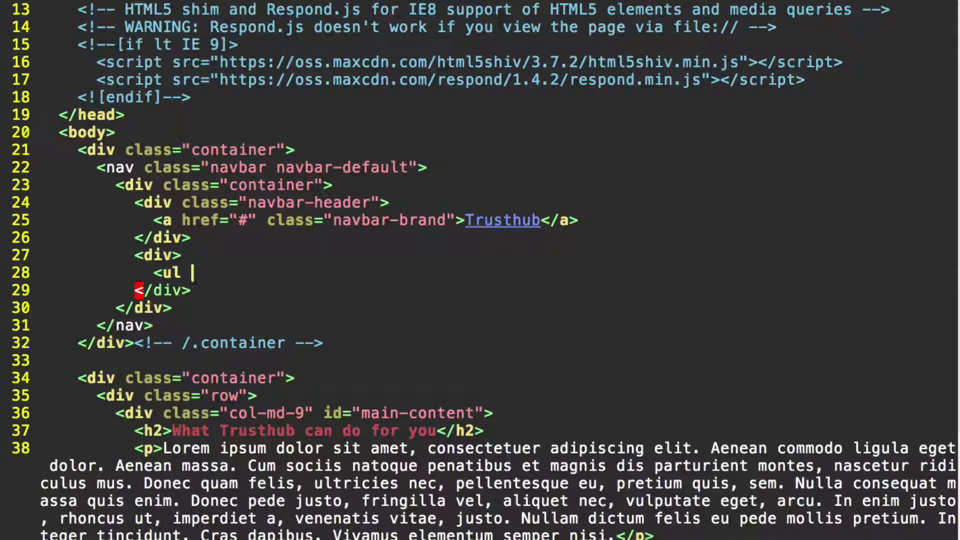
type("class=\"nav navbar-nav\">")
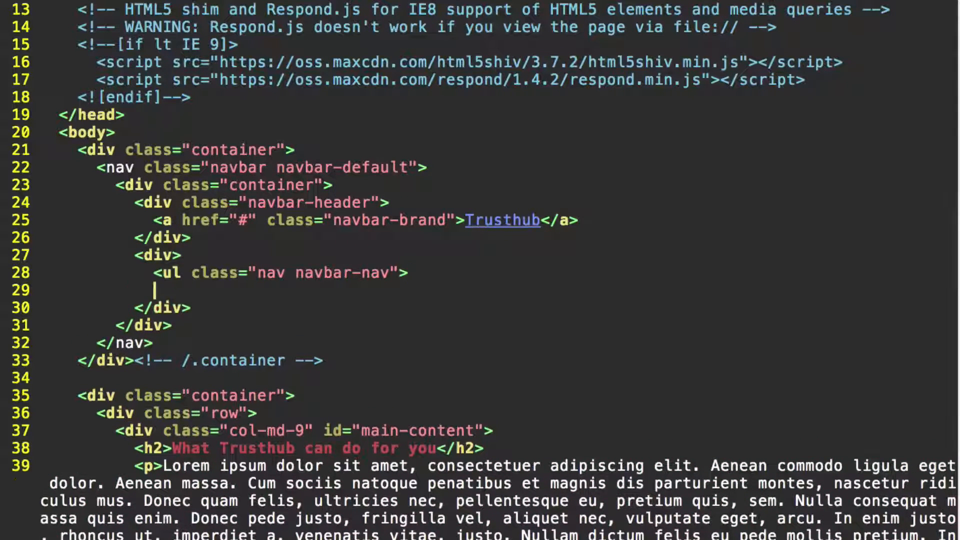
type("</ul>")
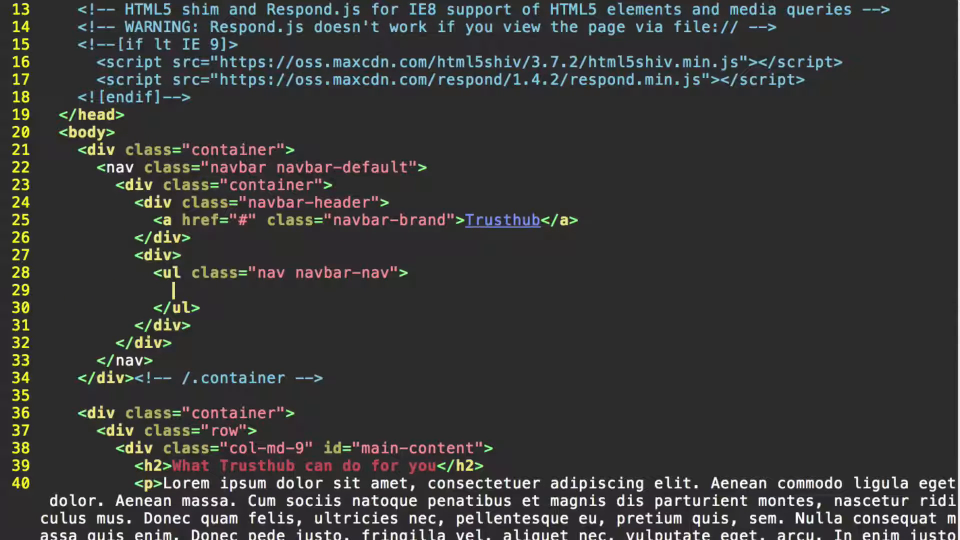
Fill the list with four <li><a href="#"></a></li> items.
type("<li>")
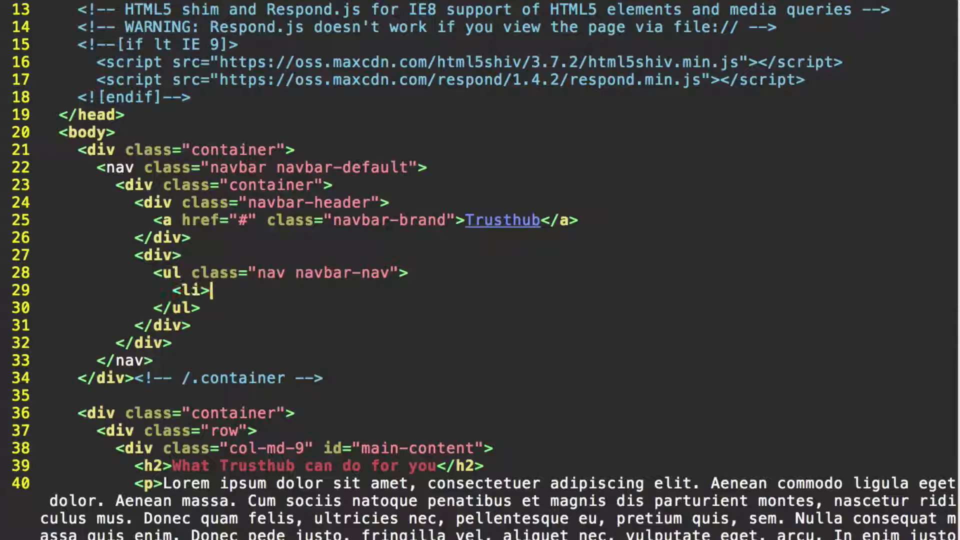
type("<")
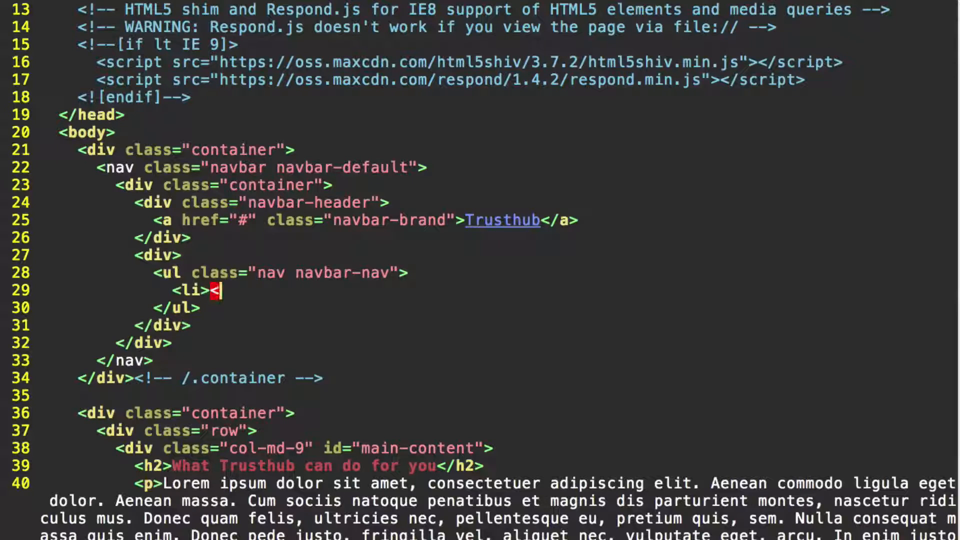
type("<a href")
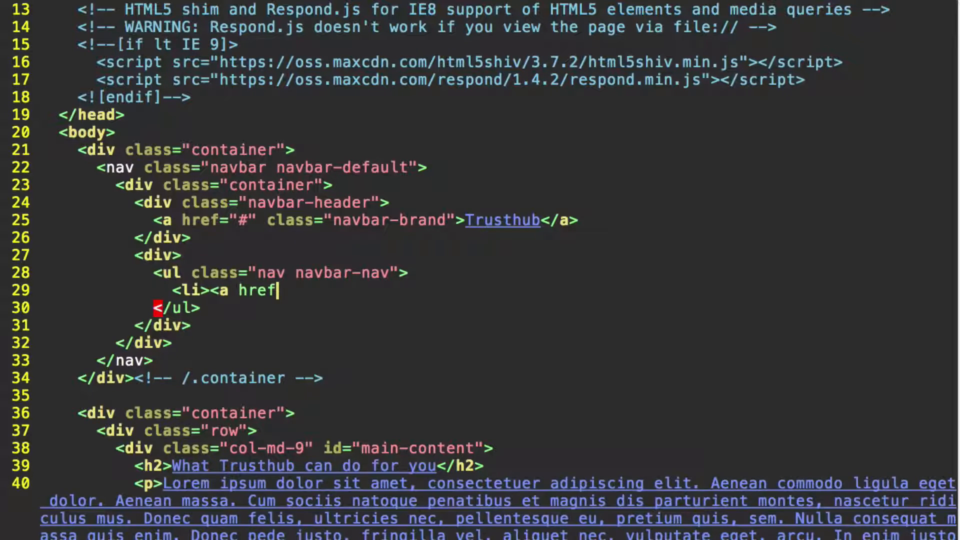
type("=\"#")
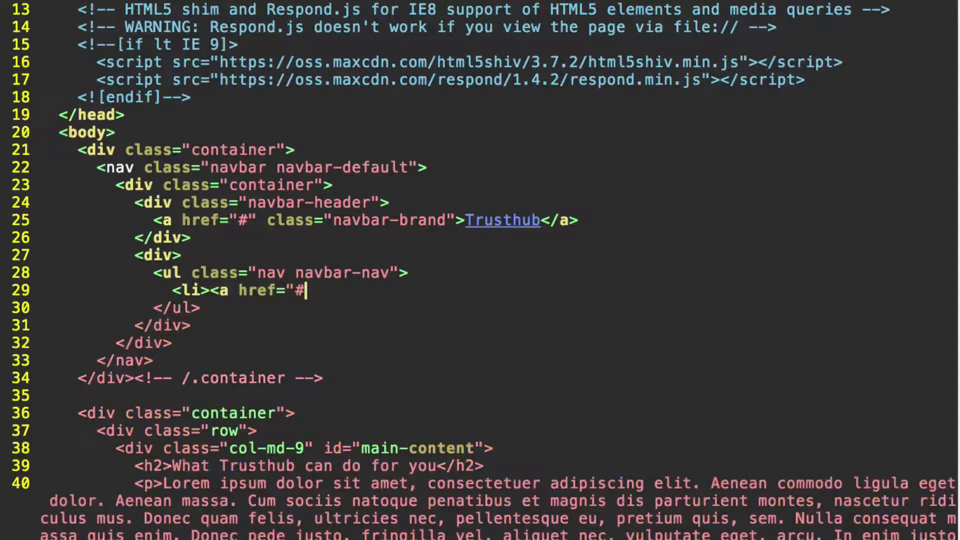
type("\"></a></li>")
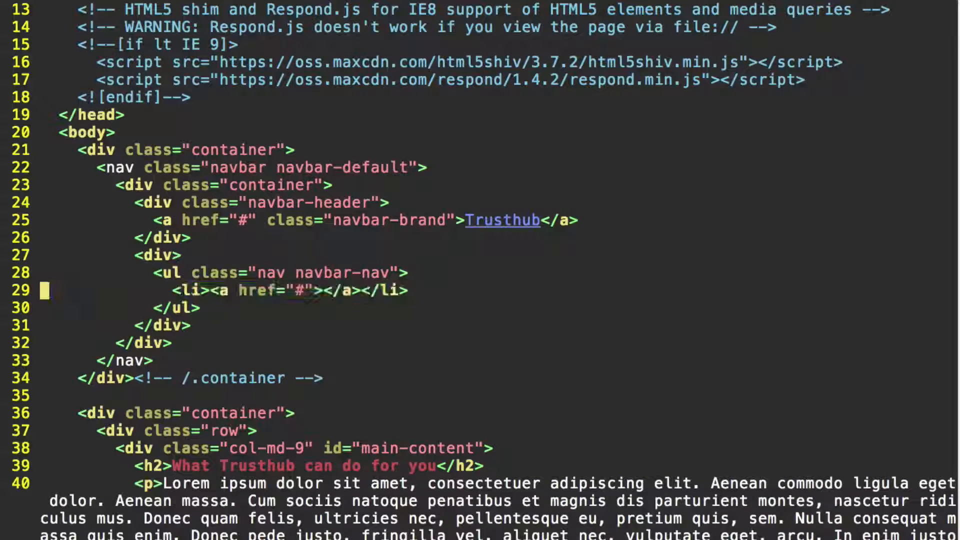
type("<li><a href=\"#\"></a></li>")
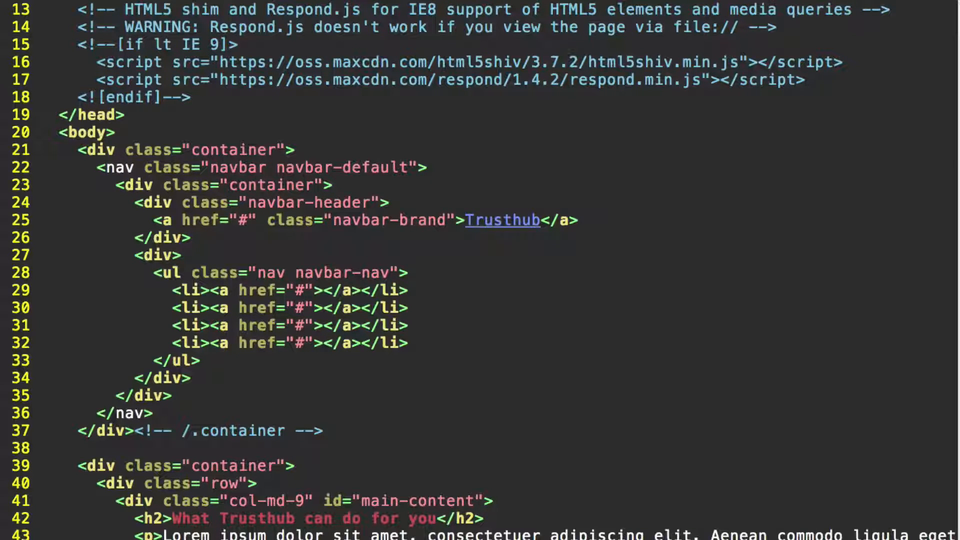
Label the links Home, Blog, Contact and About and mark the Home item class="active".
type("Home")
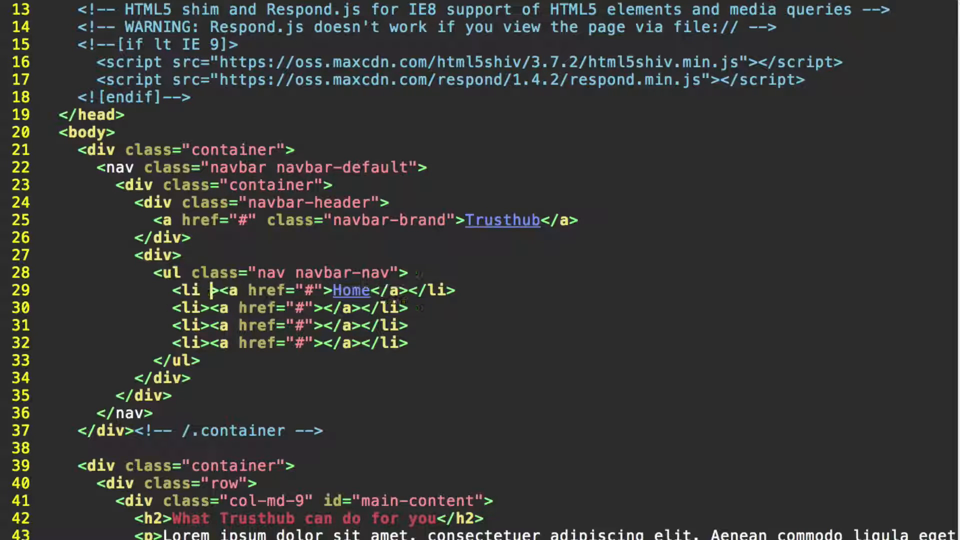
type("class=\"active")
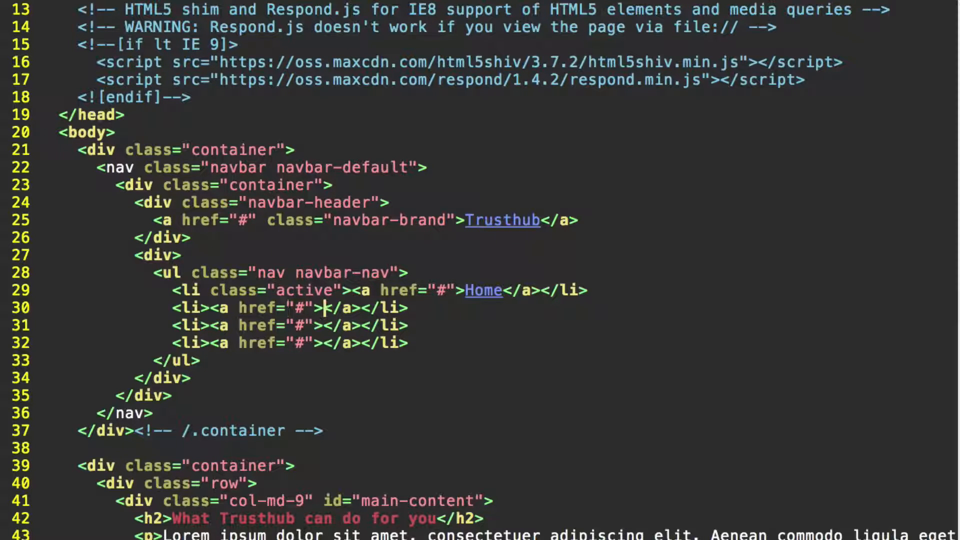
type("Blog")
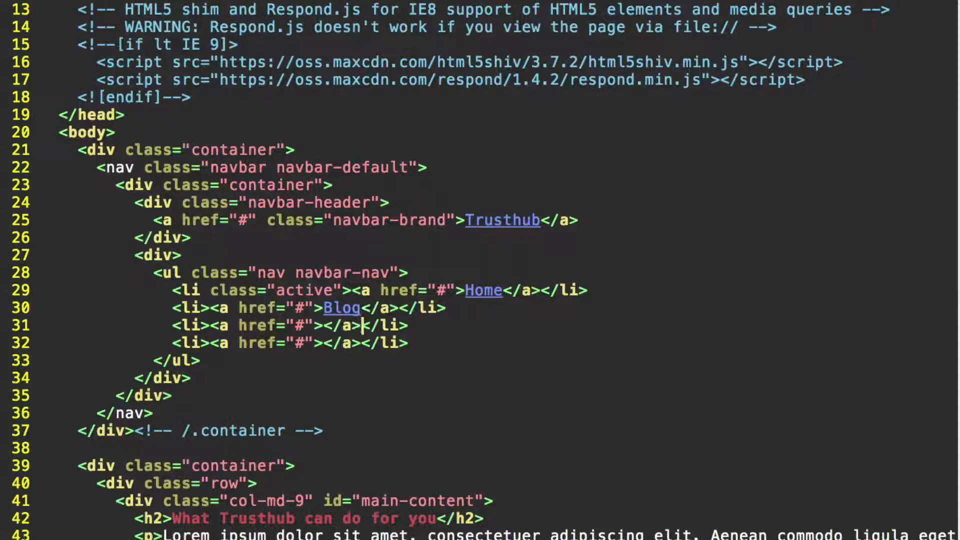
type("C")
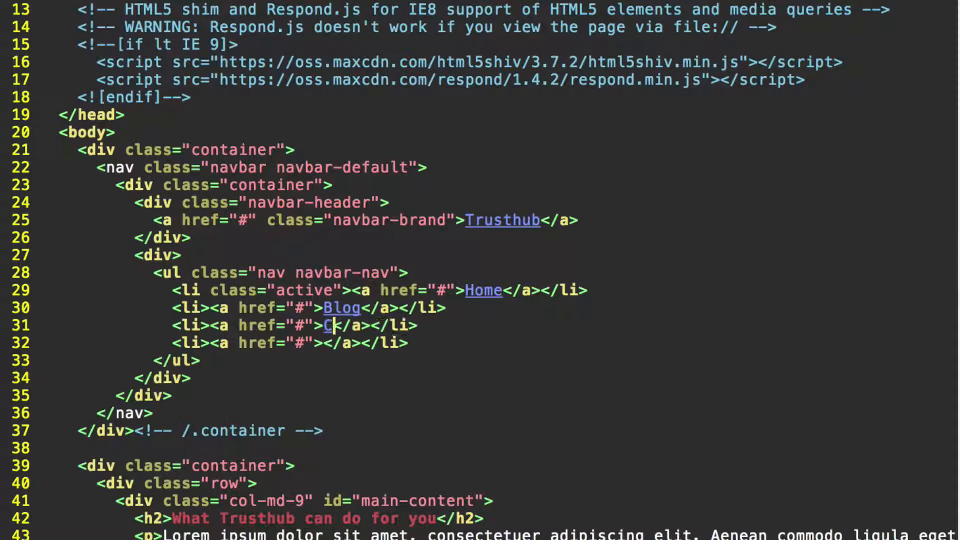
type("ontact")
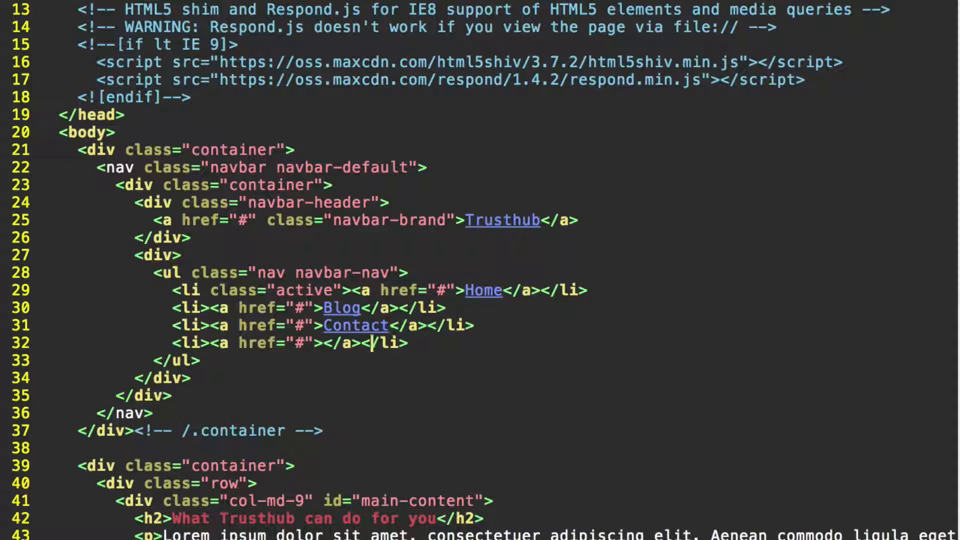
type("Ab")
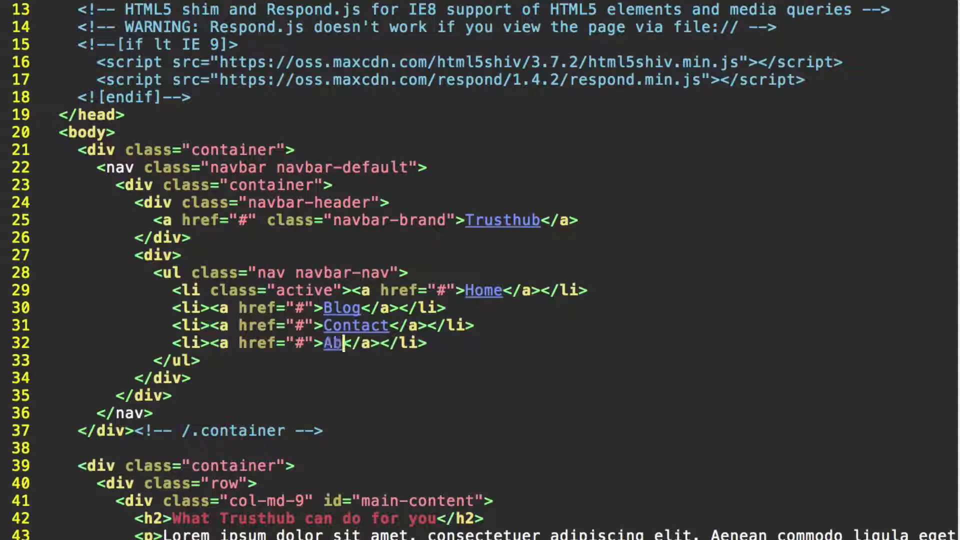
type("ut")
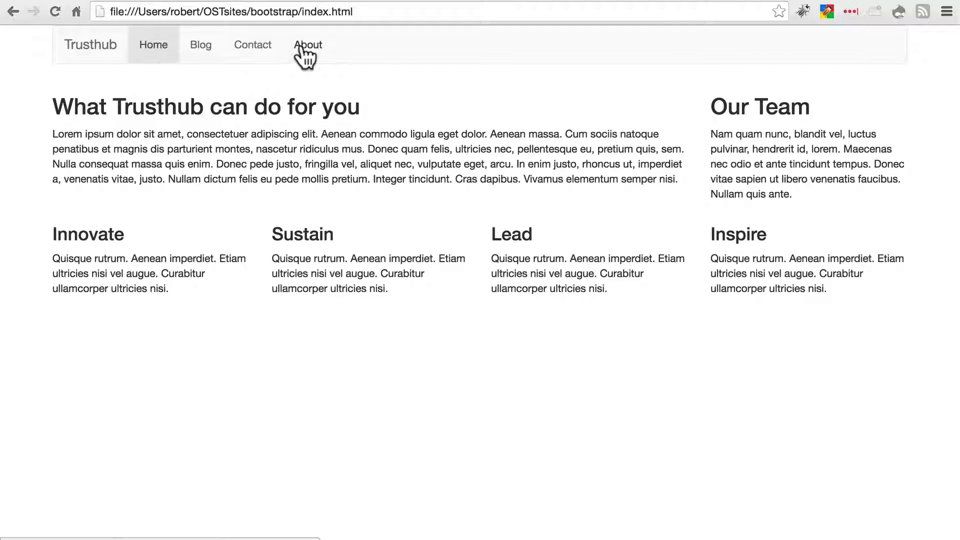
mouse_move(178, 70)
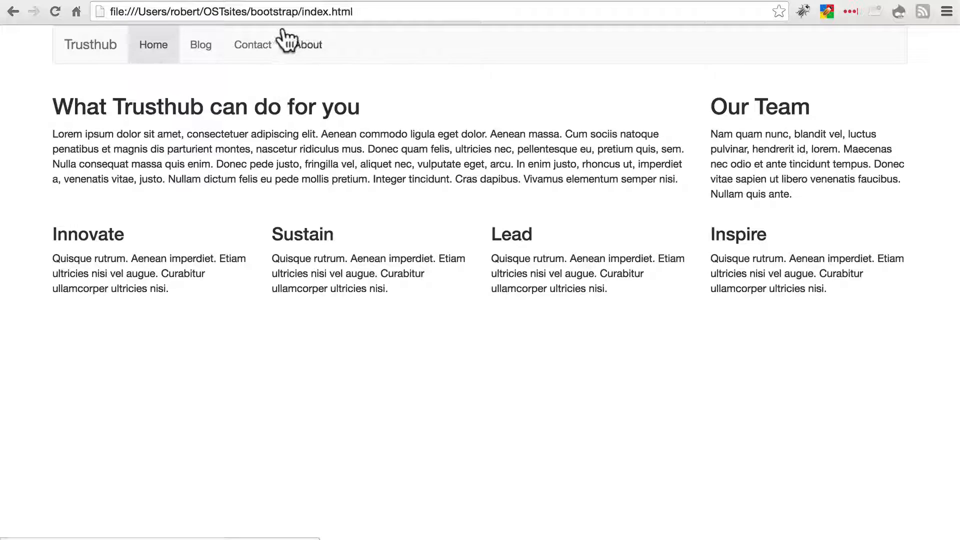
mouse_move(421, 65)
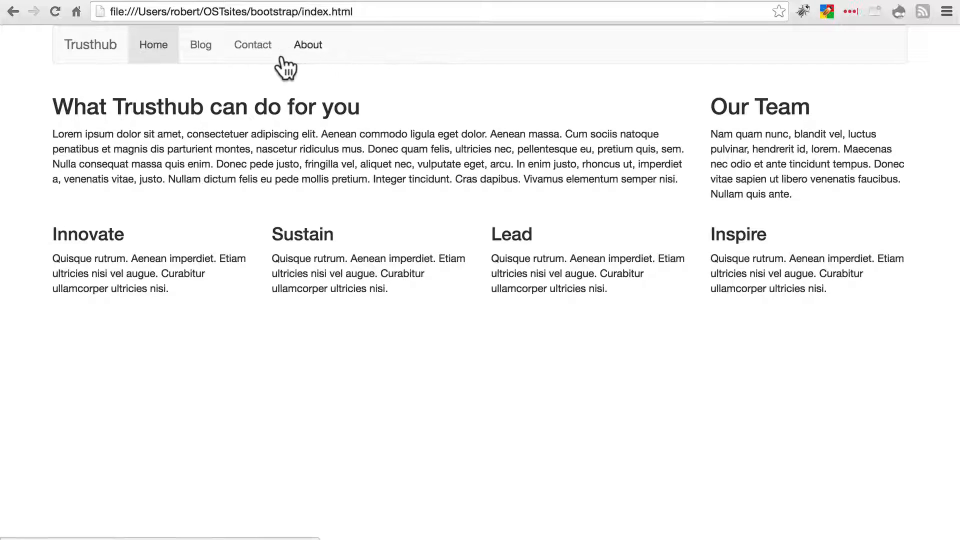
mouse_move(304, 72)
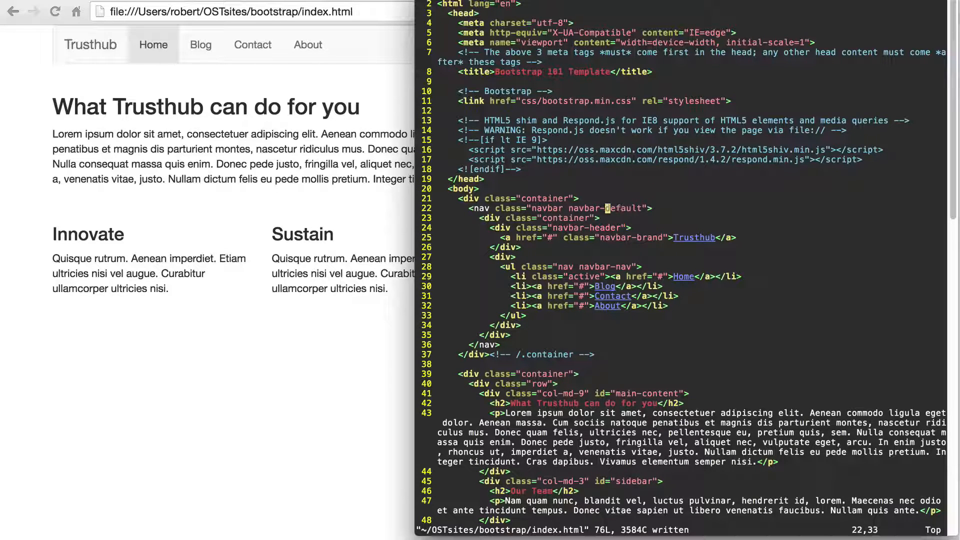
Change the nav class to navbar navbar-inverse and save the file.
type("inve")
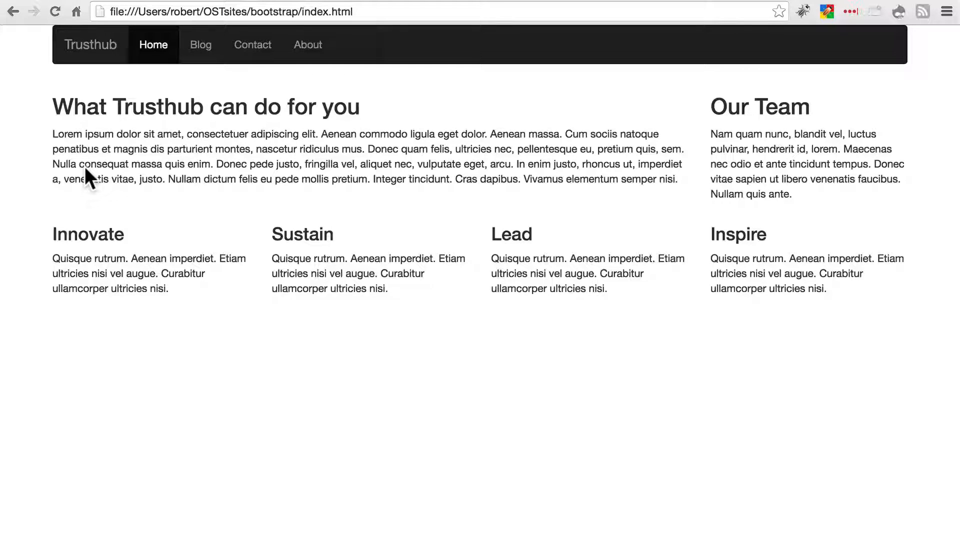
mouse_move(125, 84)
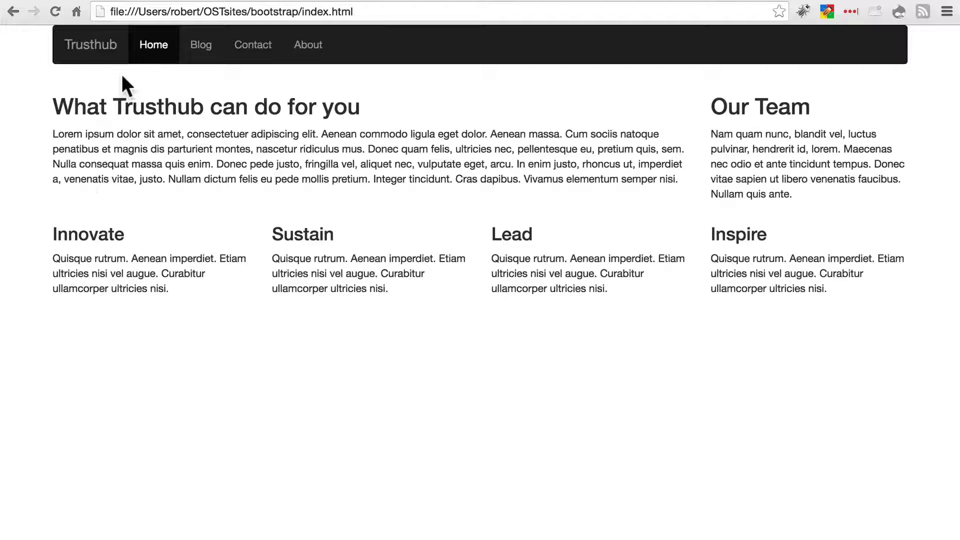